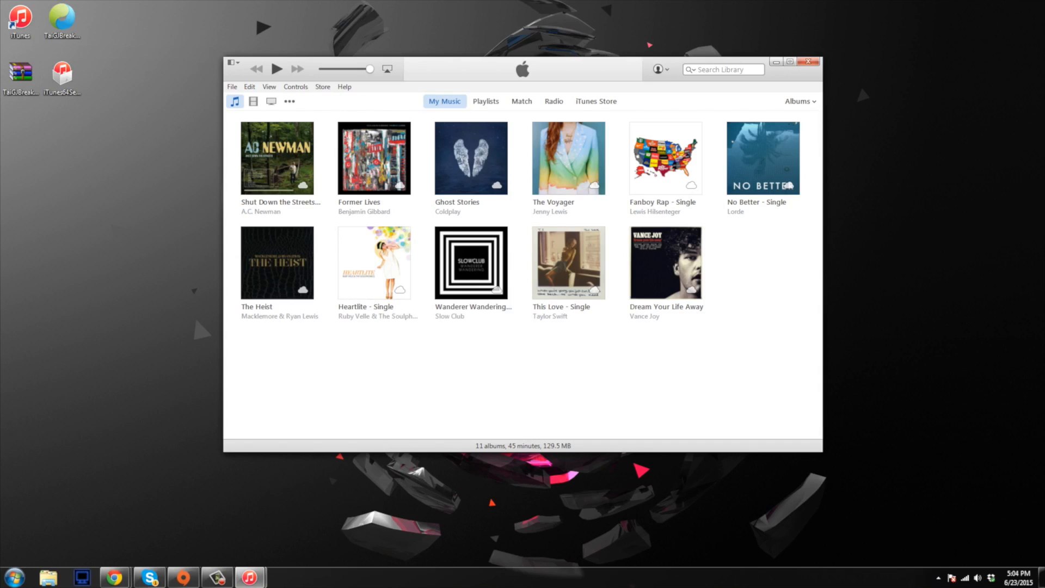
- Check About iTunes shows version 12.1.2.27, then bring up the taskbar tasks to close iTunes
click(344, 87)
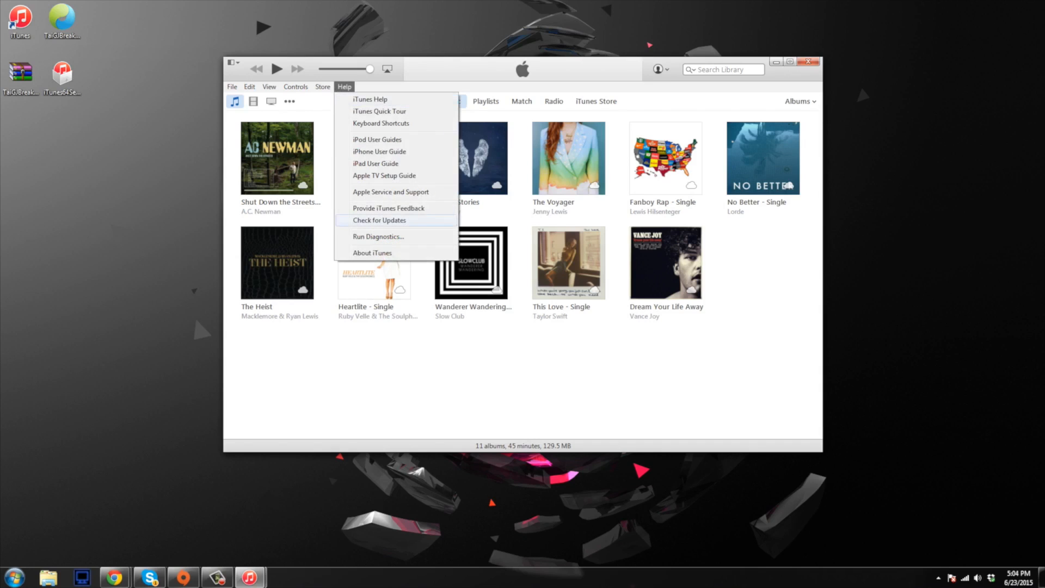
click(372, 252)
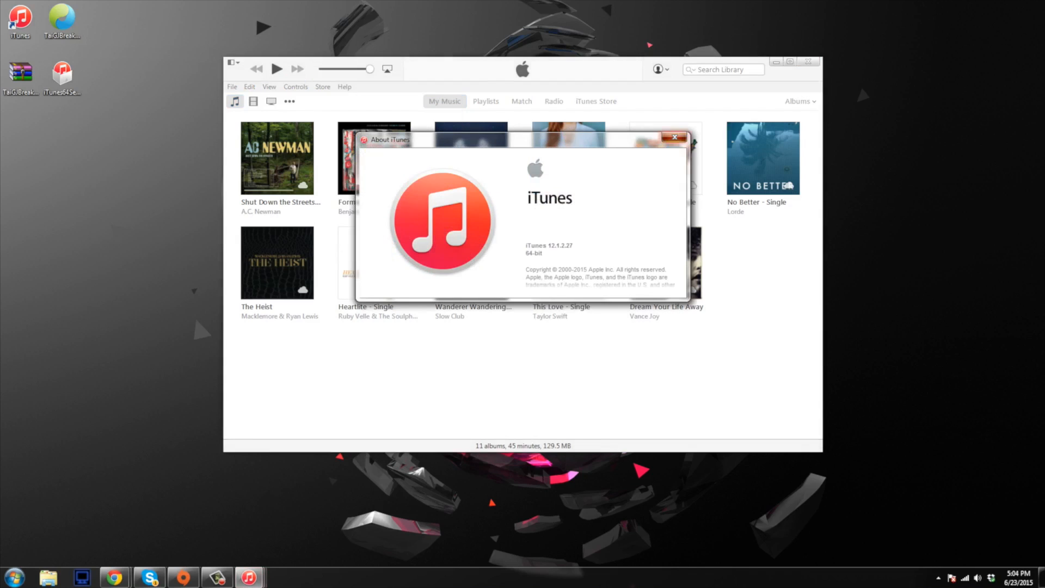
right_click(249, 577)
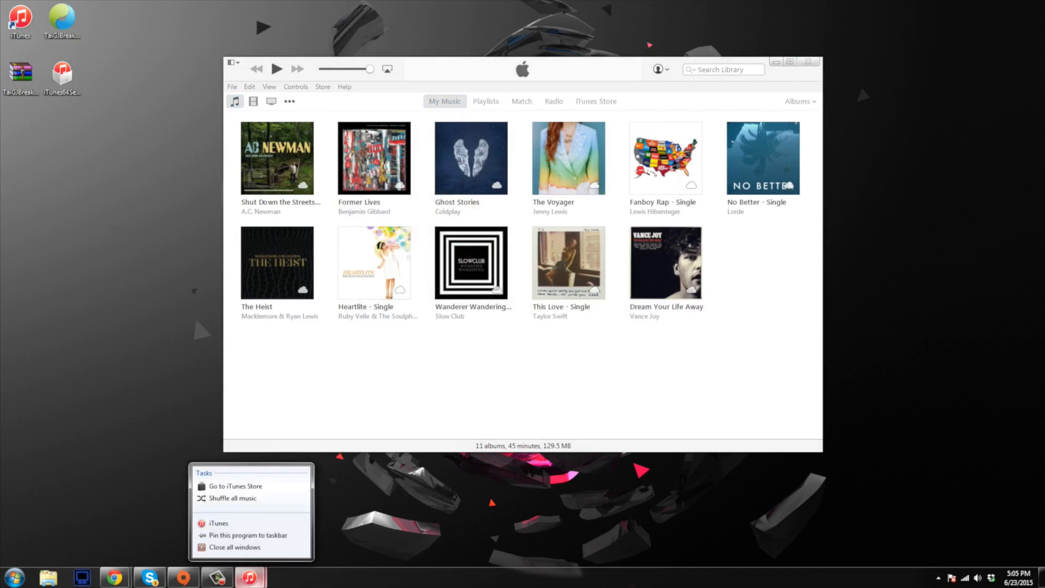
- Quit iTunes and open Programs and Features via a Start Menu search for 'progra'
click(233, 546)
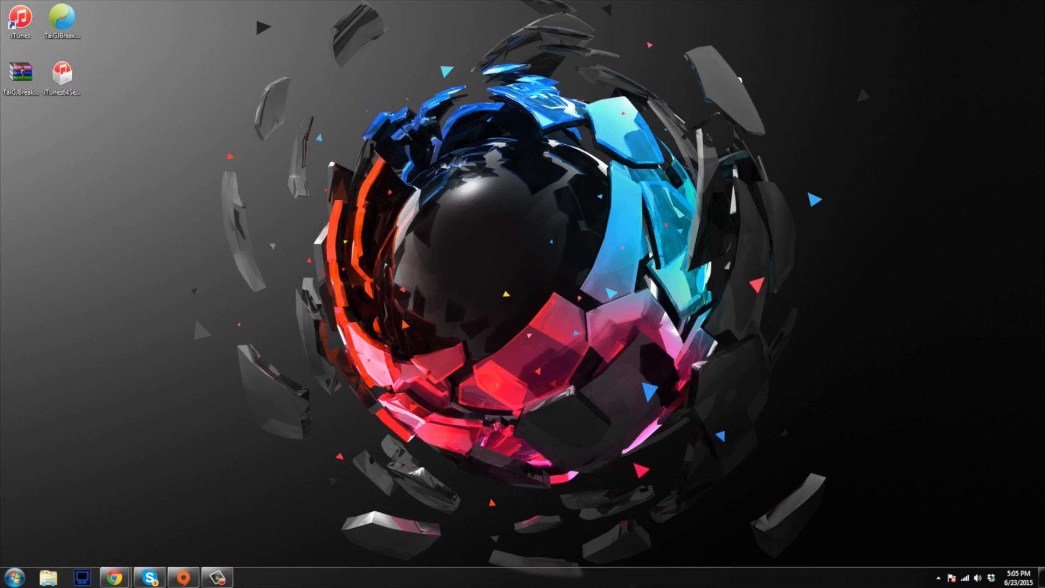
click(7, 577)
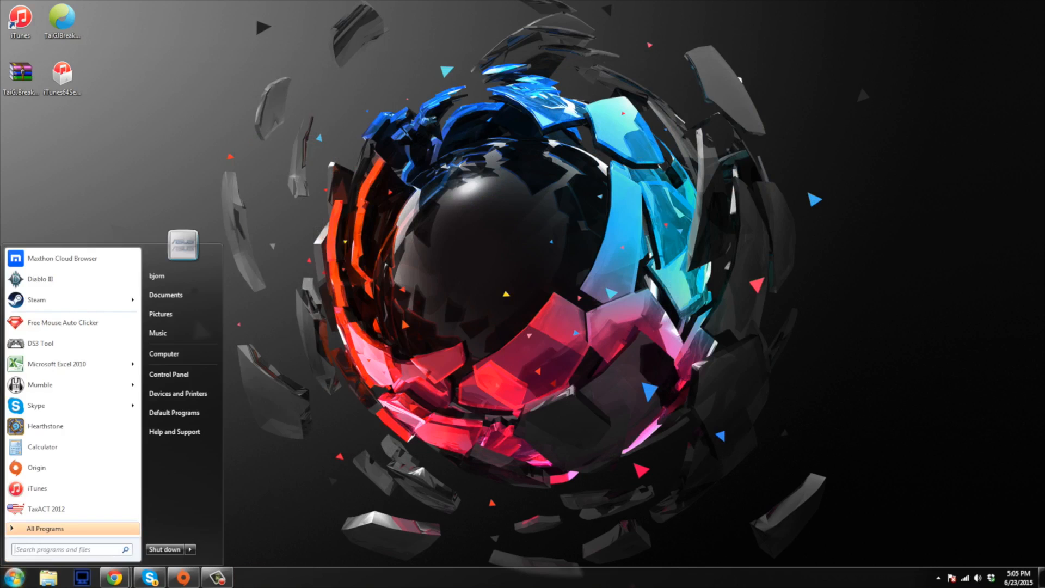
text(program uninstall)
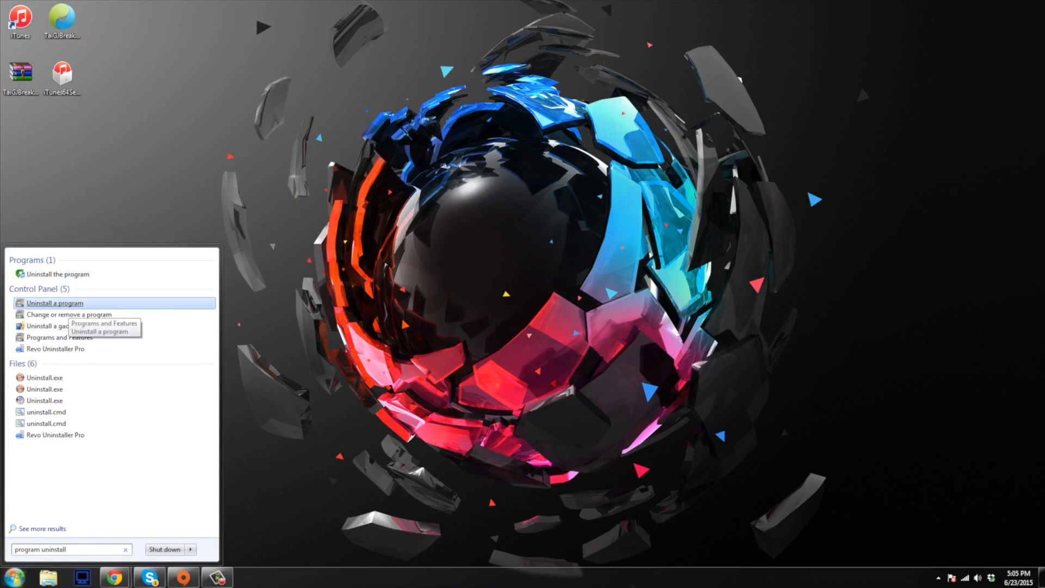
click(55, 302)
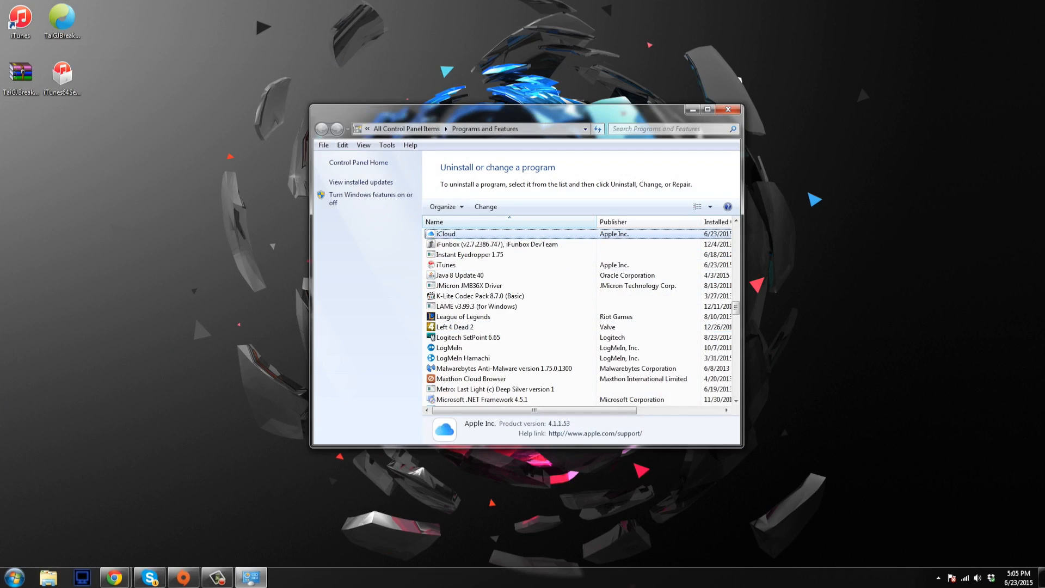
- Uninstall iTunes from the Programs and Features list
click(446, 265)
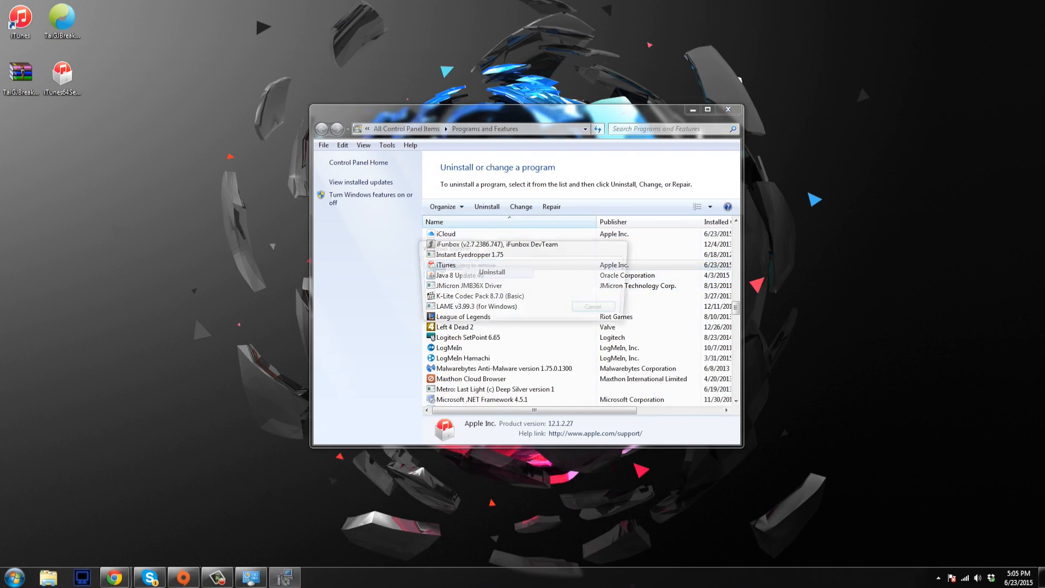
click(492, 271)
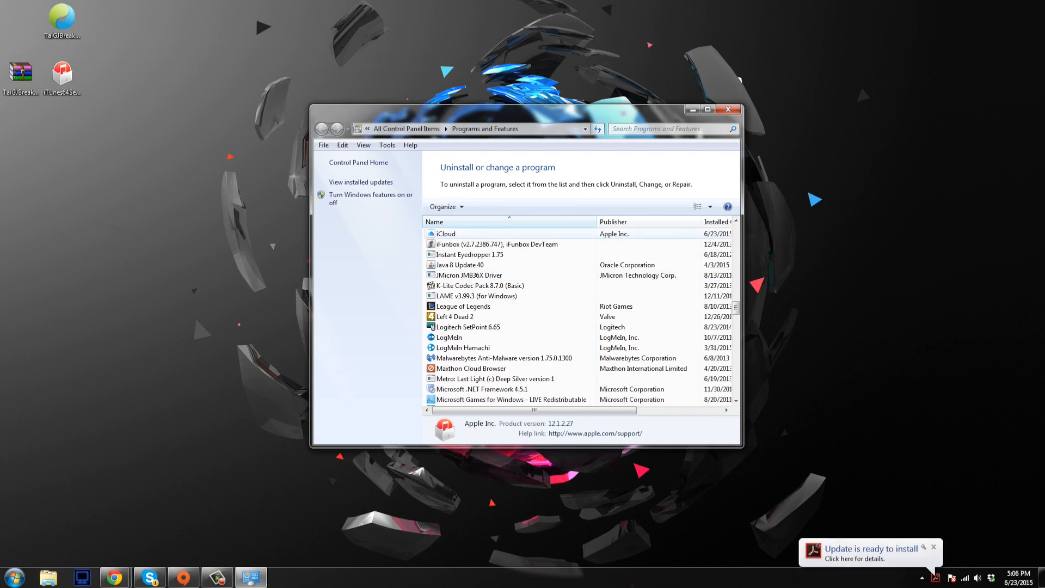
- Remove iCloud for Windows completely via its Change installer, confirming and finishing
click(445, 233)
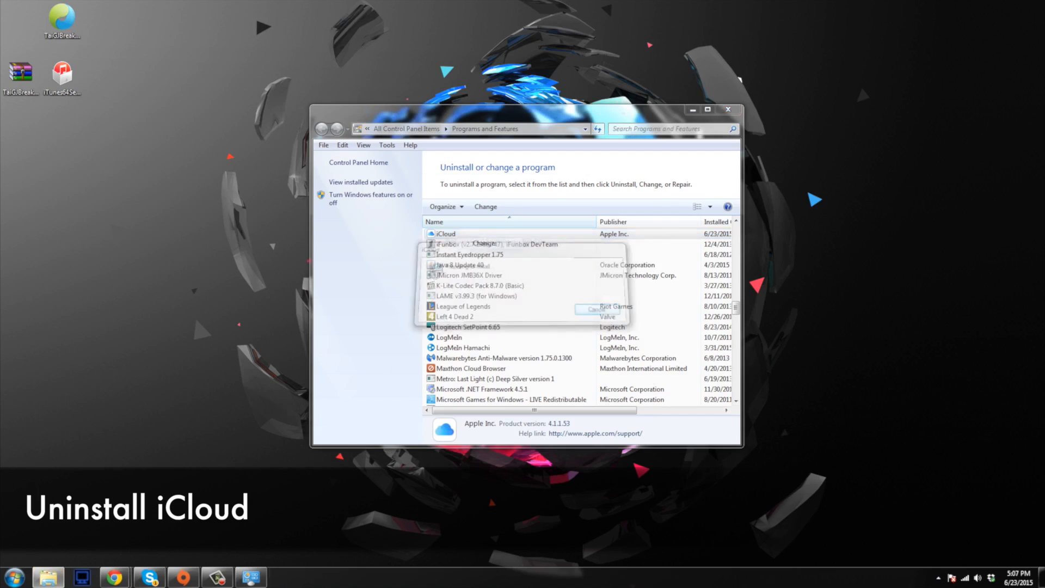
click(485, 206)
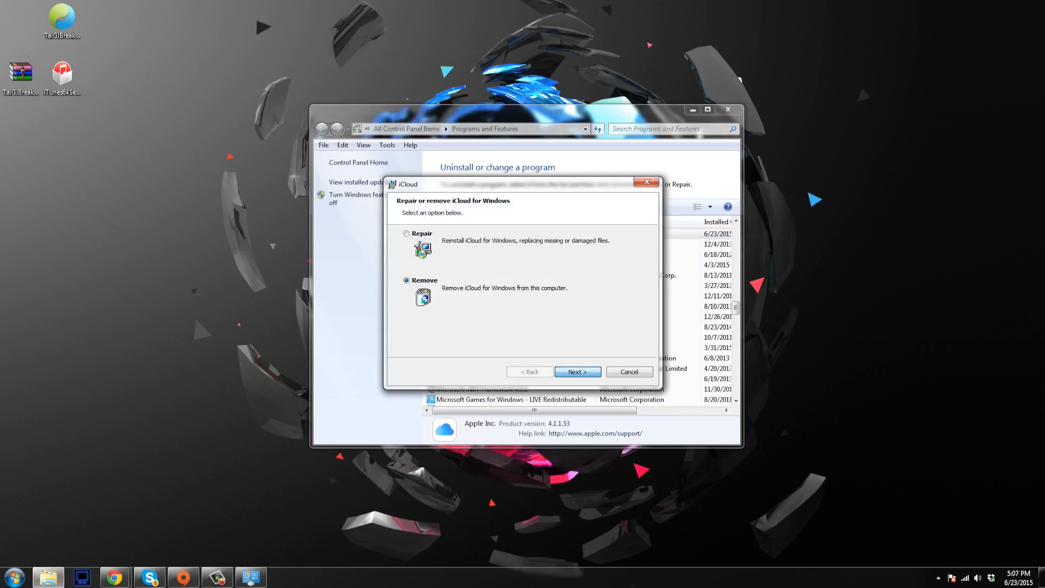
click(576, 371)
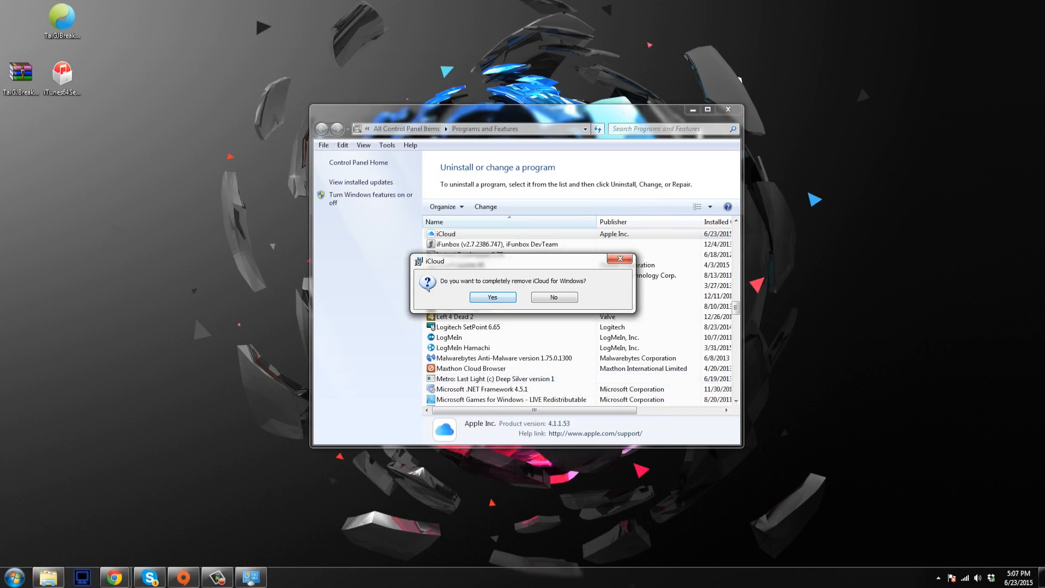
click(492, 296)
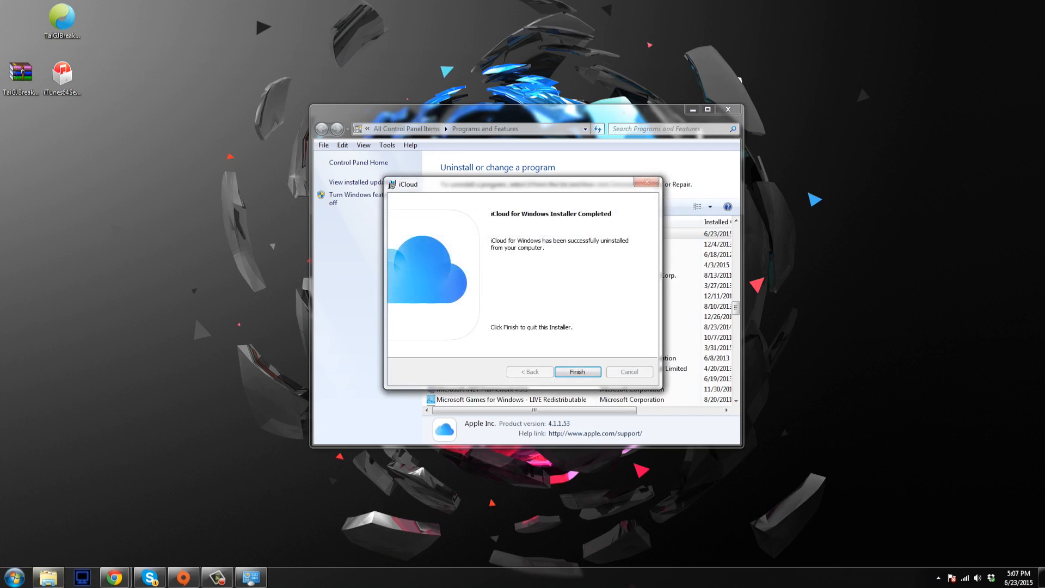
click(576, 371)
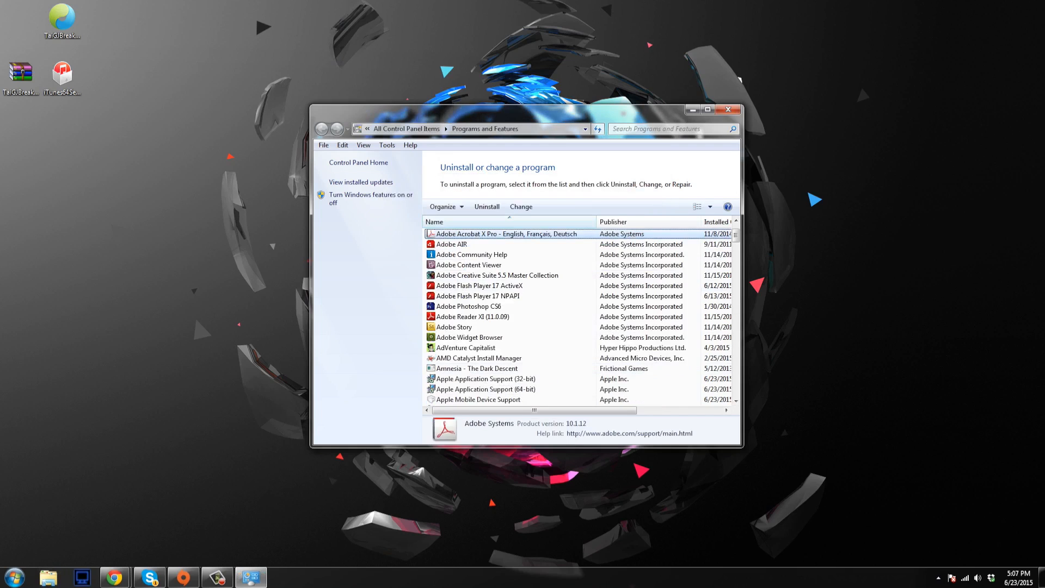
- Uninstall Apple Application Support 32-bit and 64-bit, letting setup close Apple services
click(477, 316)
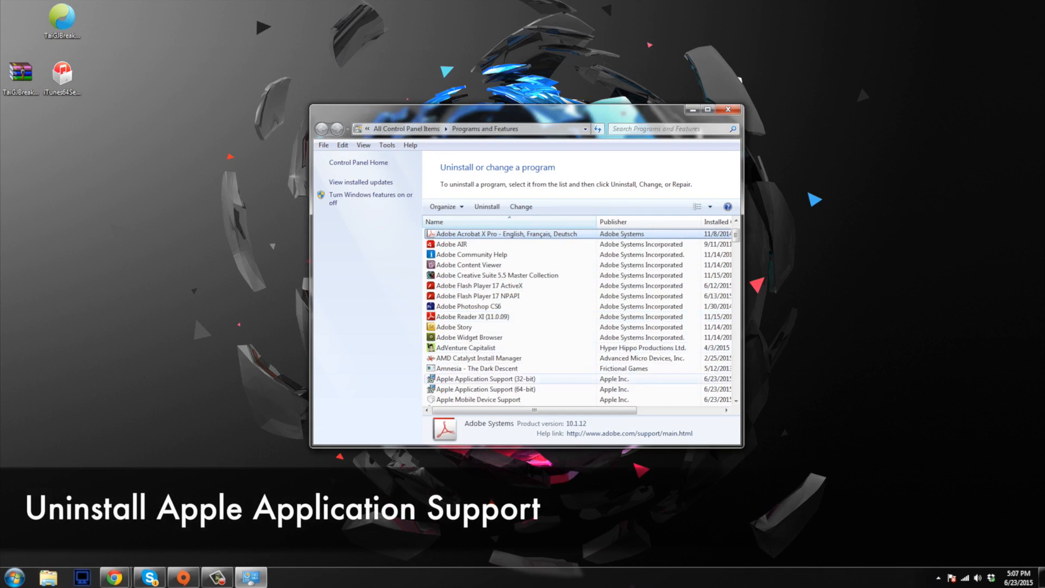
click(485, 388)
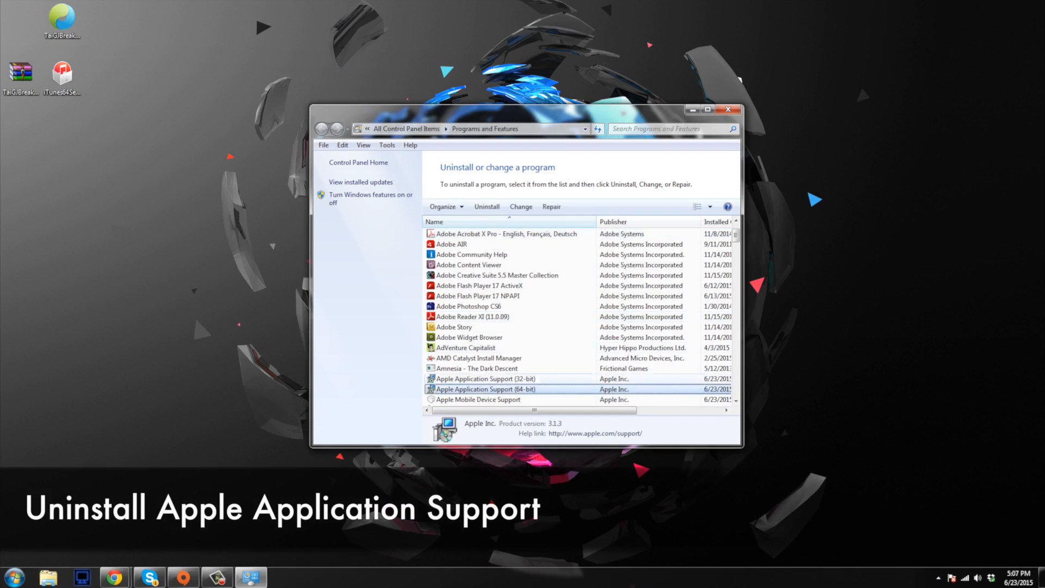
right_click(484, 379)
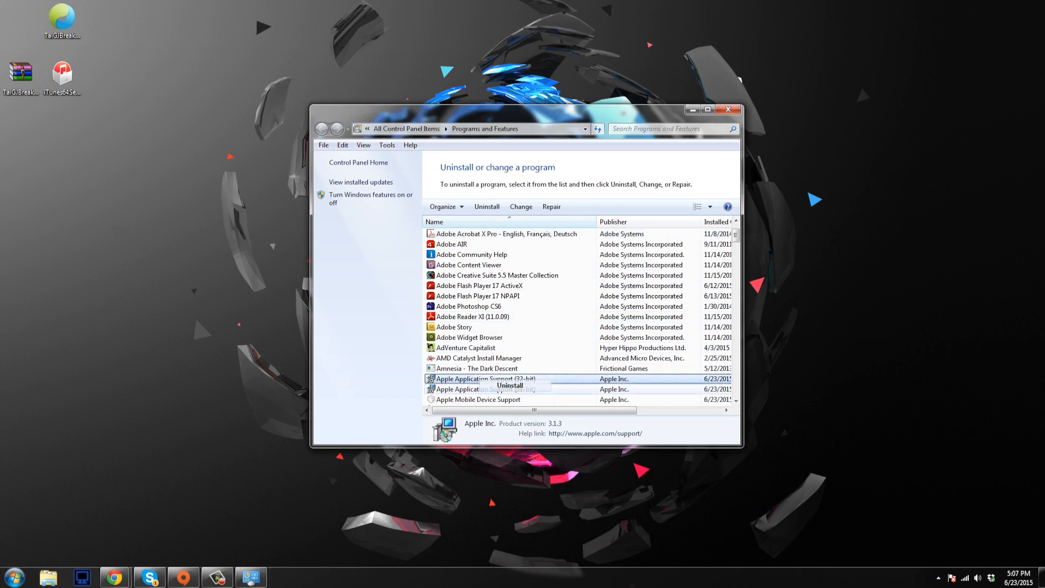
click(509, 385)
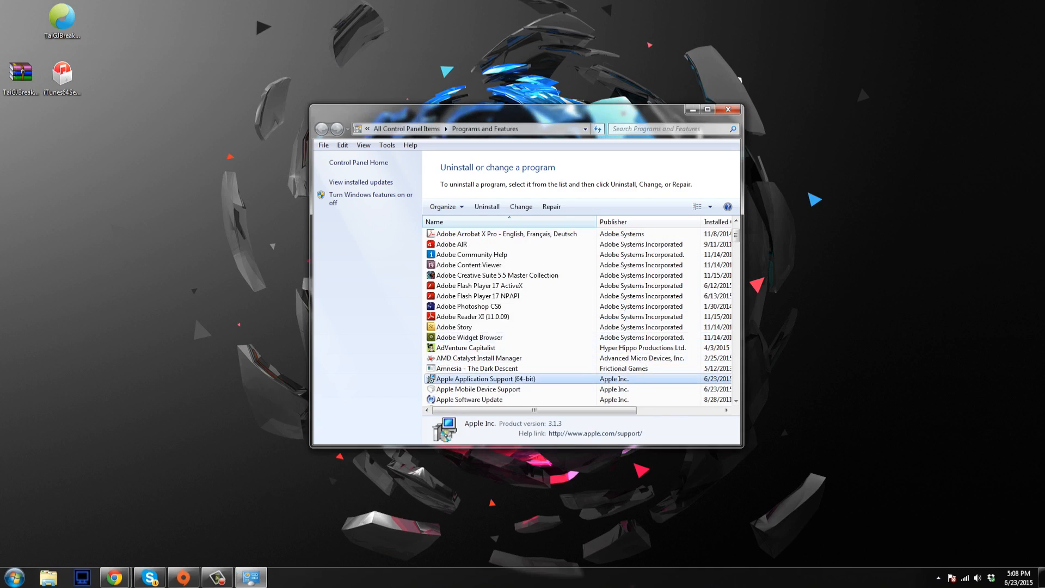
click(488, 206)
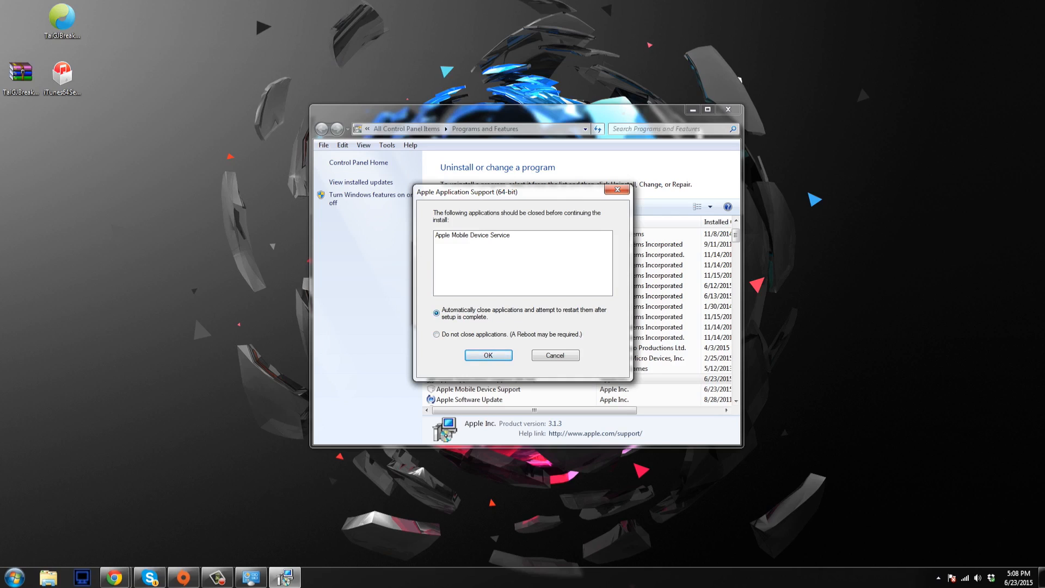
click(487, 355)
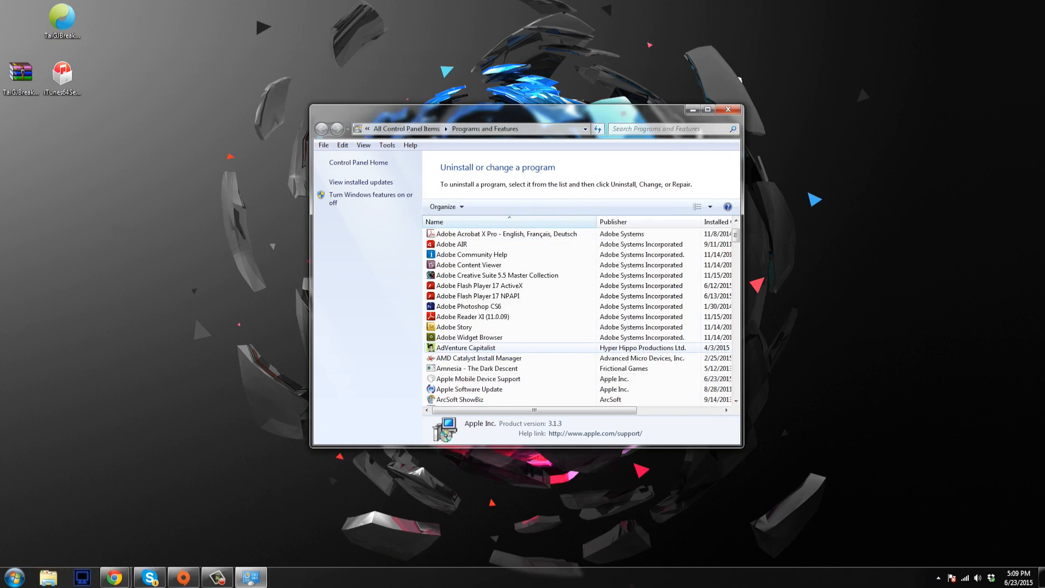
- Uninstall Apple Mobile Device Support, then bring up the Start Menu
click(477, 378)
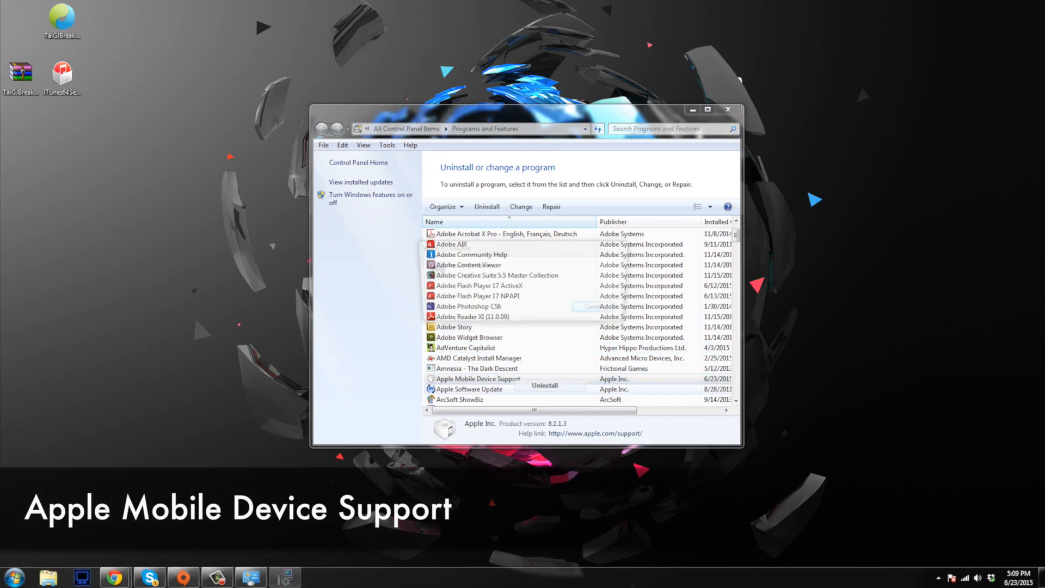
click(544, 385)
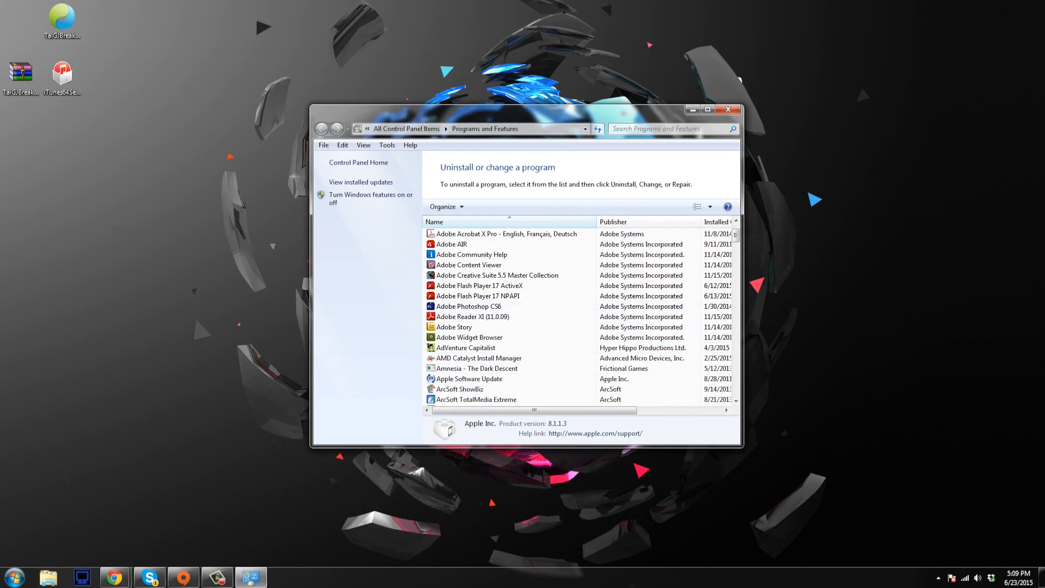
click(11, 576)
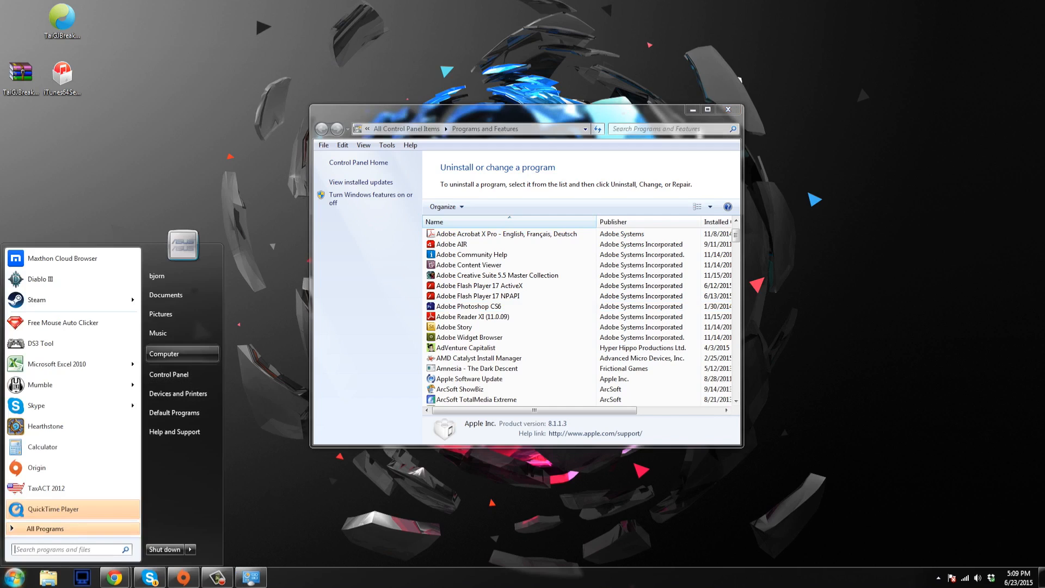
- Browse to the Music\iTunes folder and select iTunes Library.itl
click(164, 352)
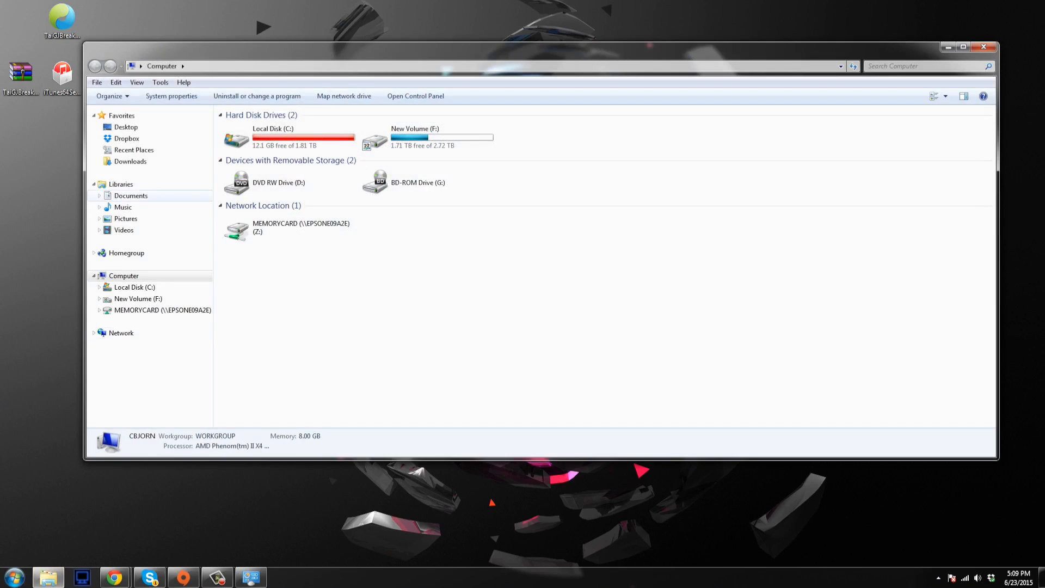
click(123, 206)
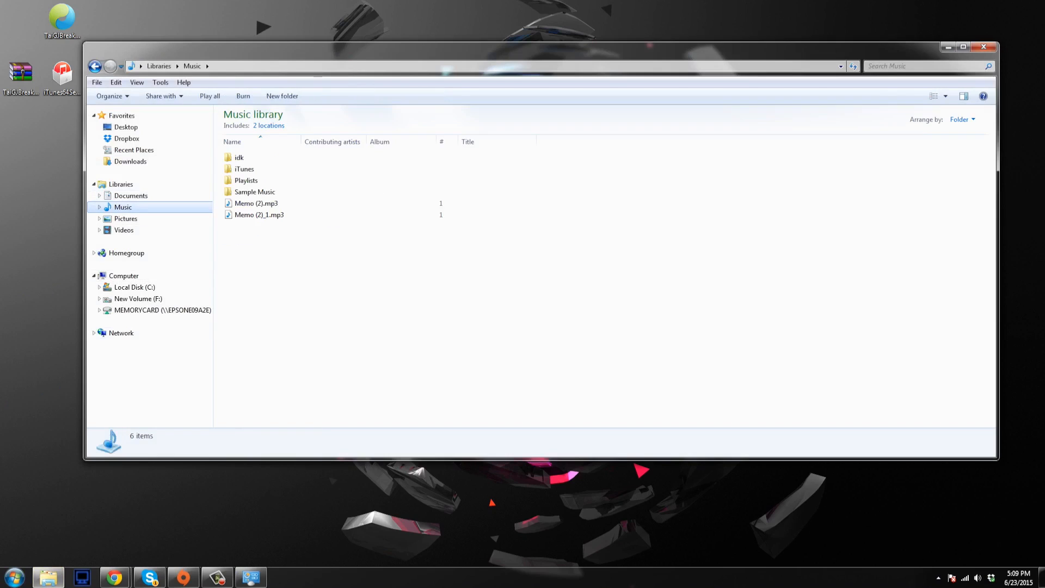
mouse_move(244, 169)
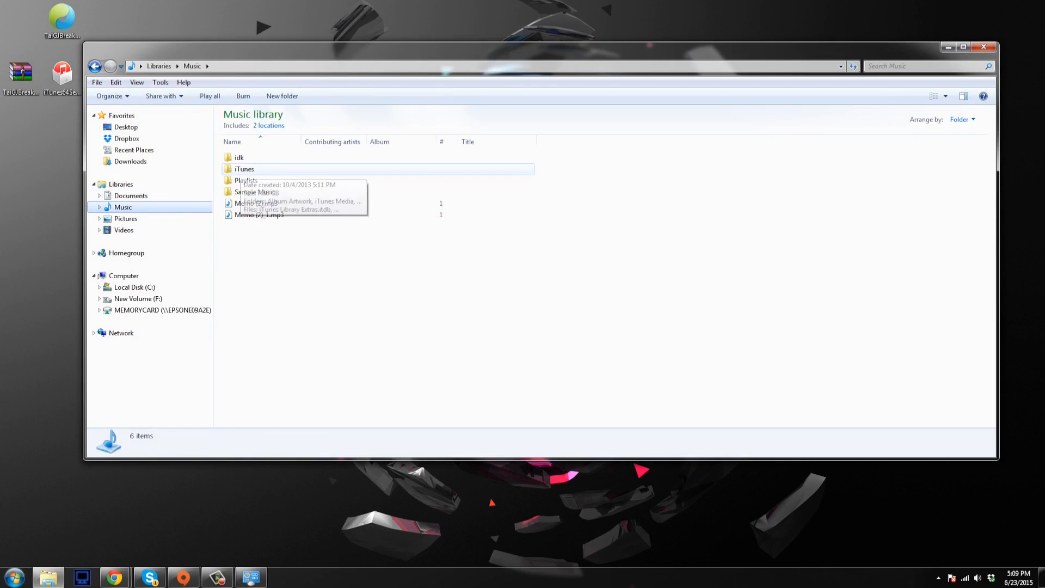
double_click(244, 169)
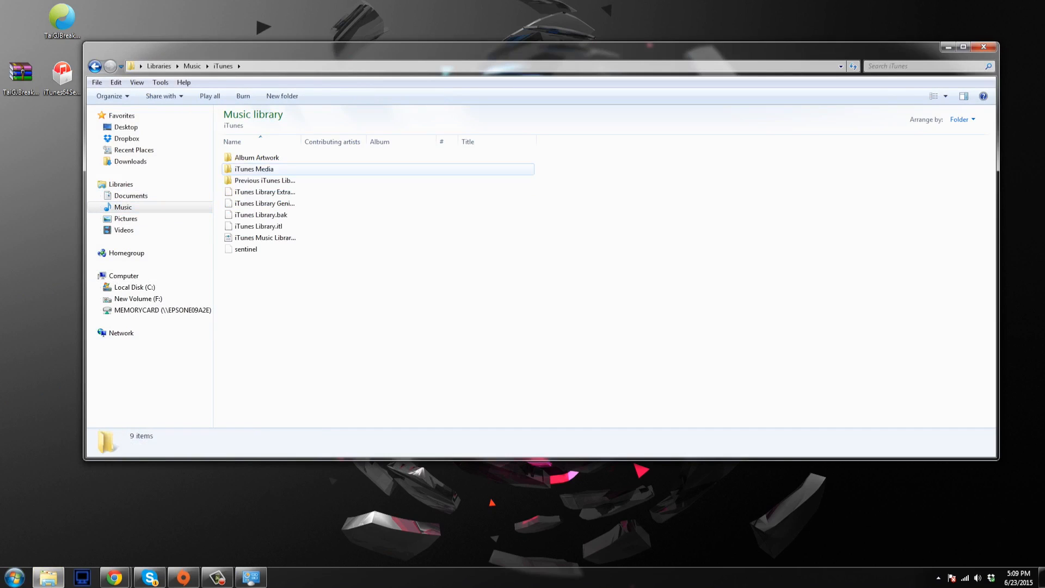
click(259, 226)
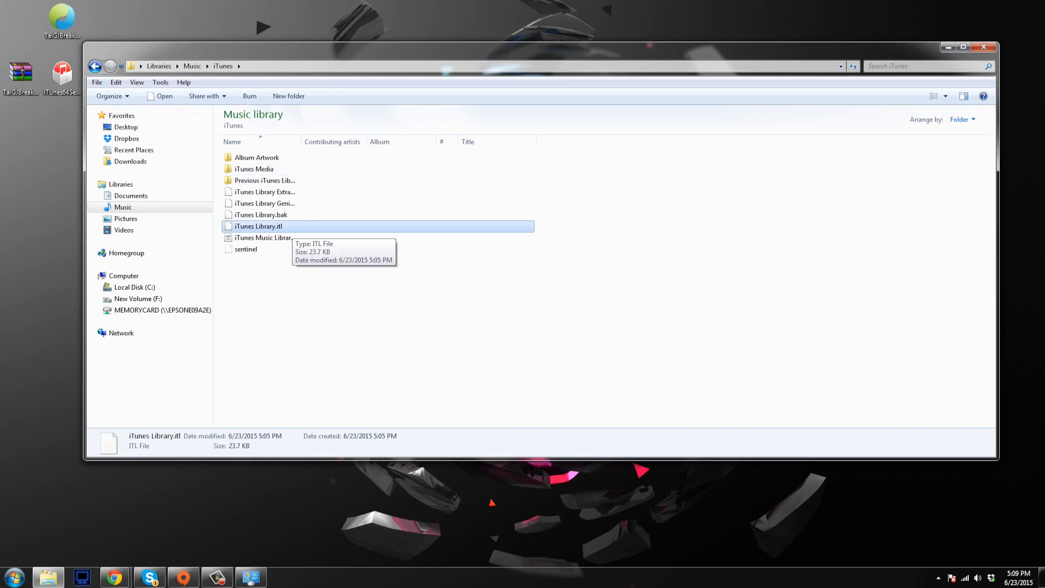
- Rename it to a .bak backup, accepting the numbered name iTunes Library (2).bak
click(258, 226)
text(bak)
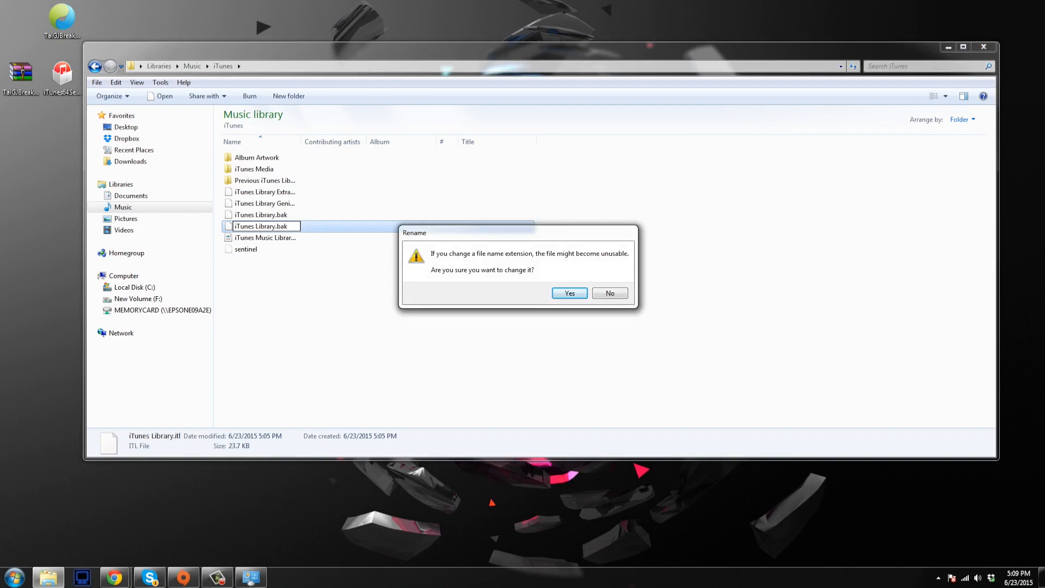
click(568, 293)
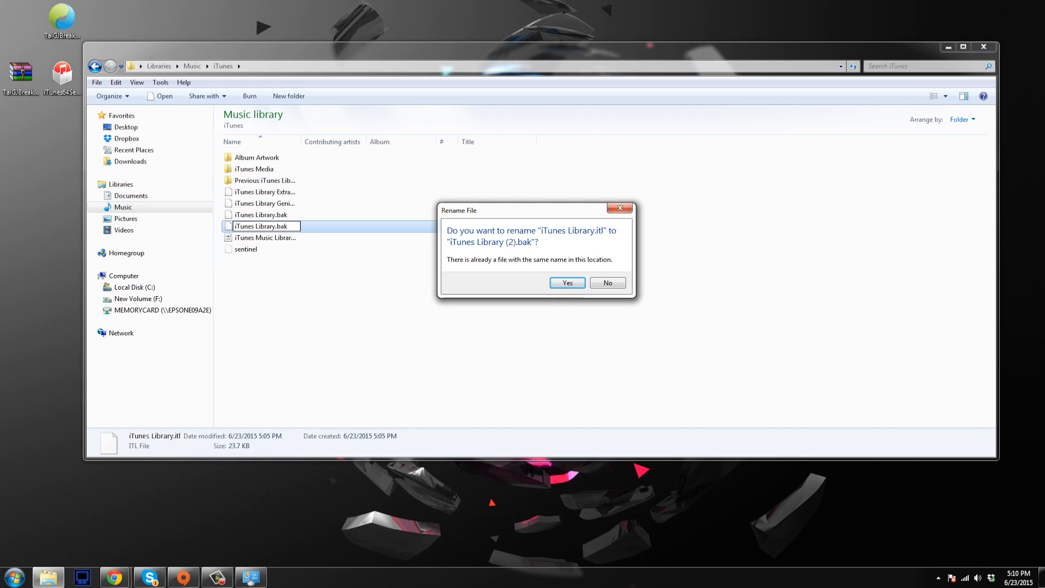
click(566, 283)
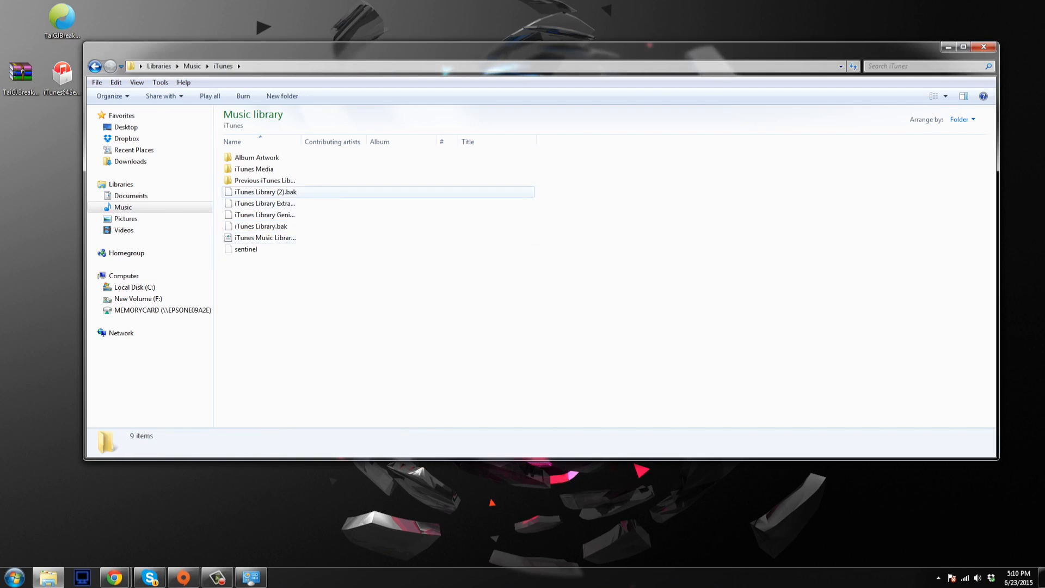
click(261, 226)
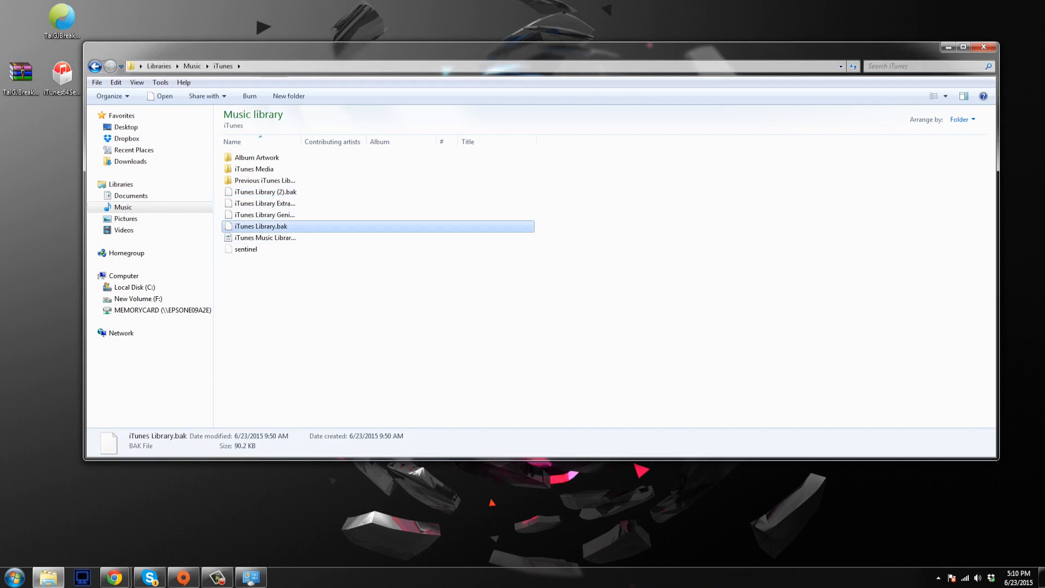
mouse_move(279, 238)
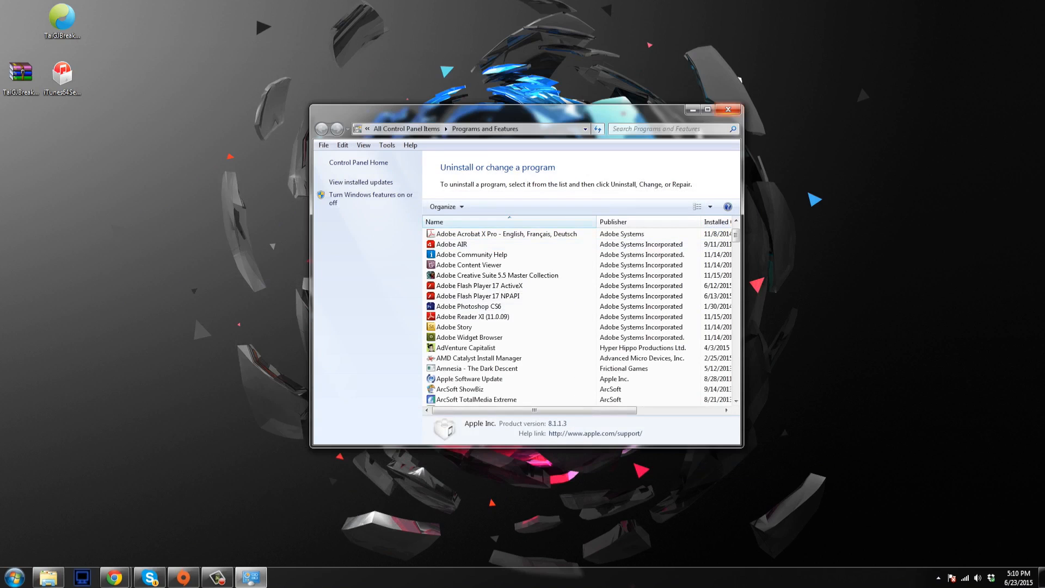
- Download iTunes 12.0.1 (64-bit) from oldapps.com's old iTunes versions list
click(728, 109)
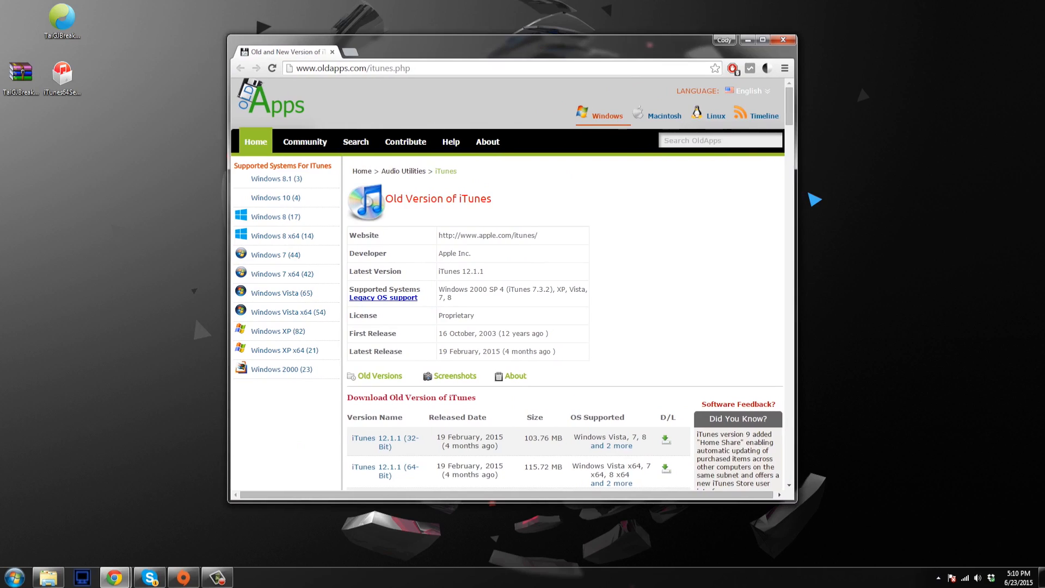
click(720, 140)
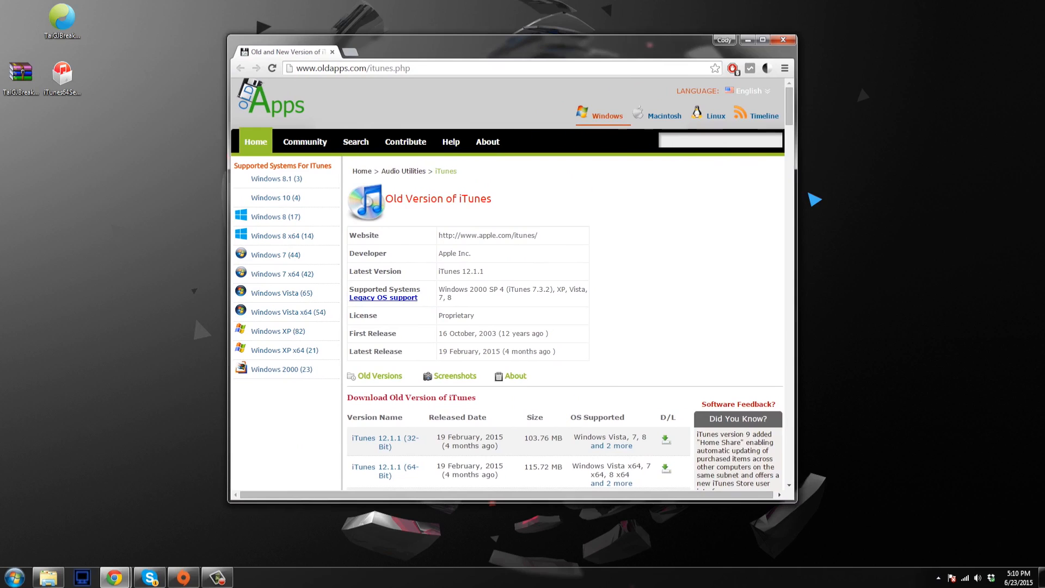
click(719, 140)
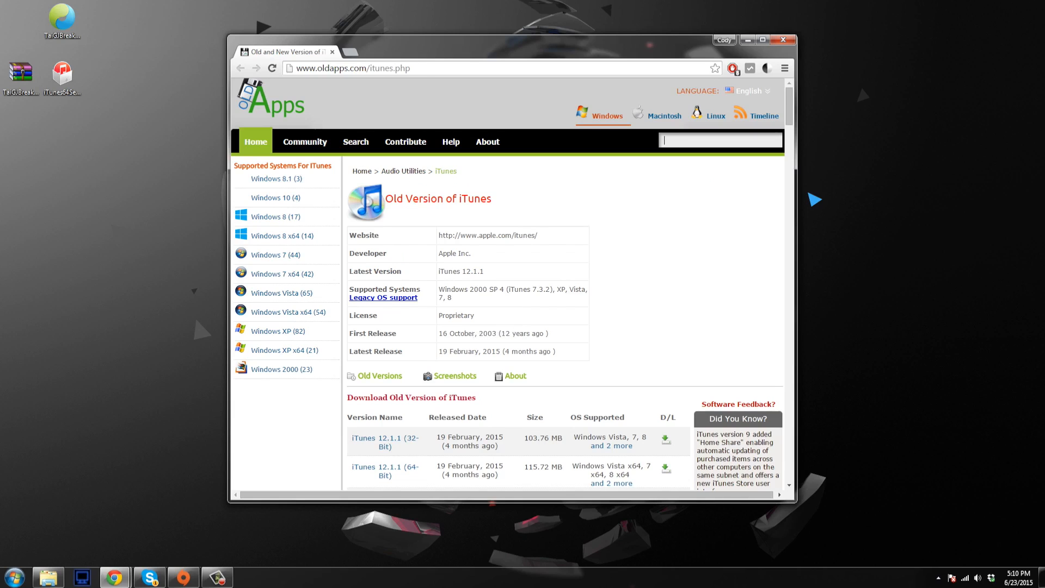
scroll(down, 3)
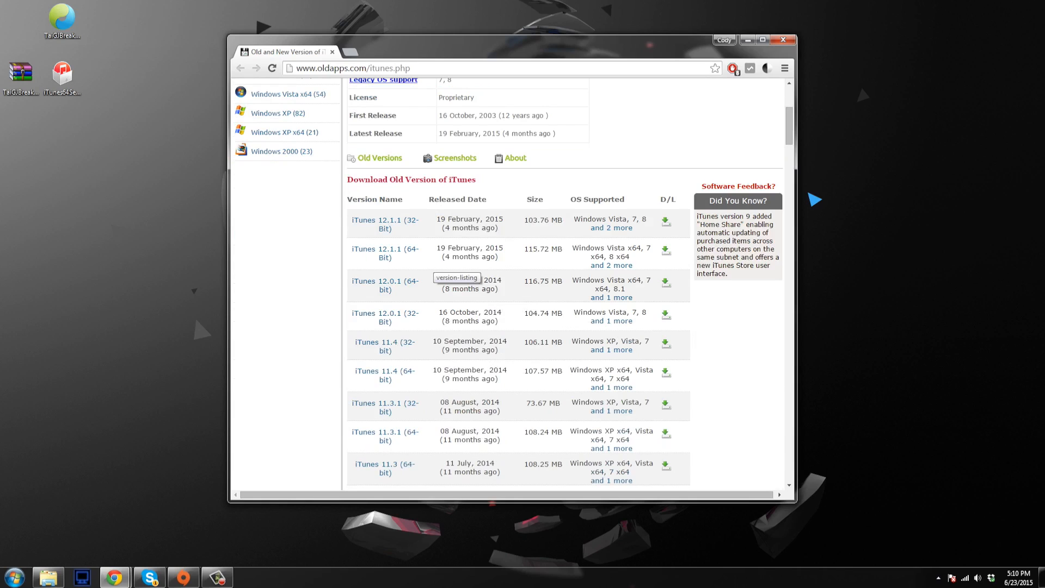
mouse_move(384, 284)
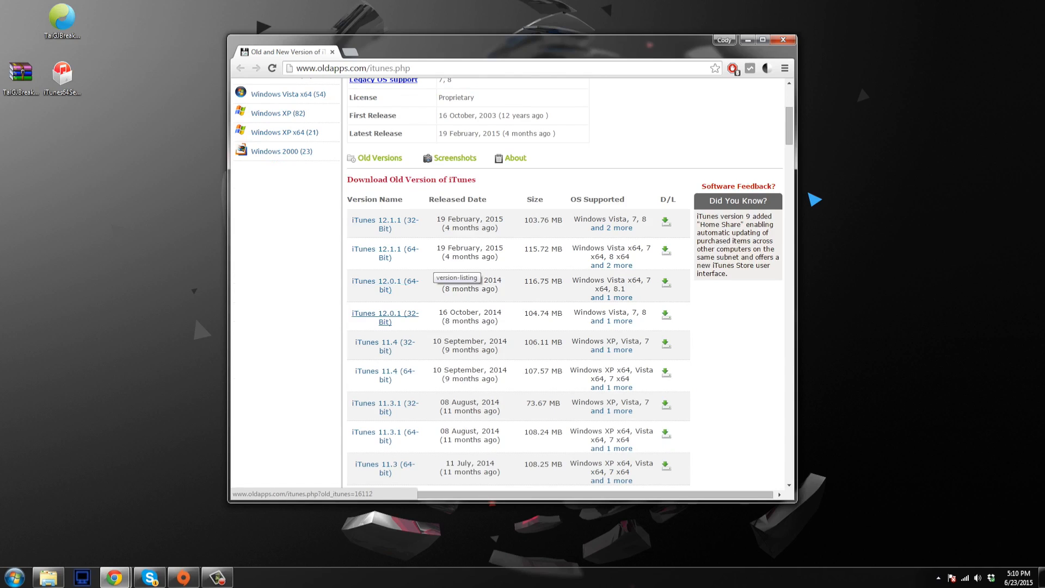
mouse_move(384, 284)
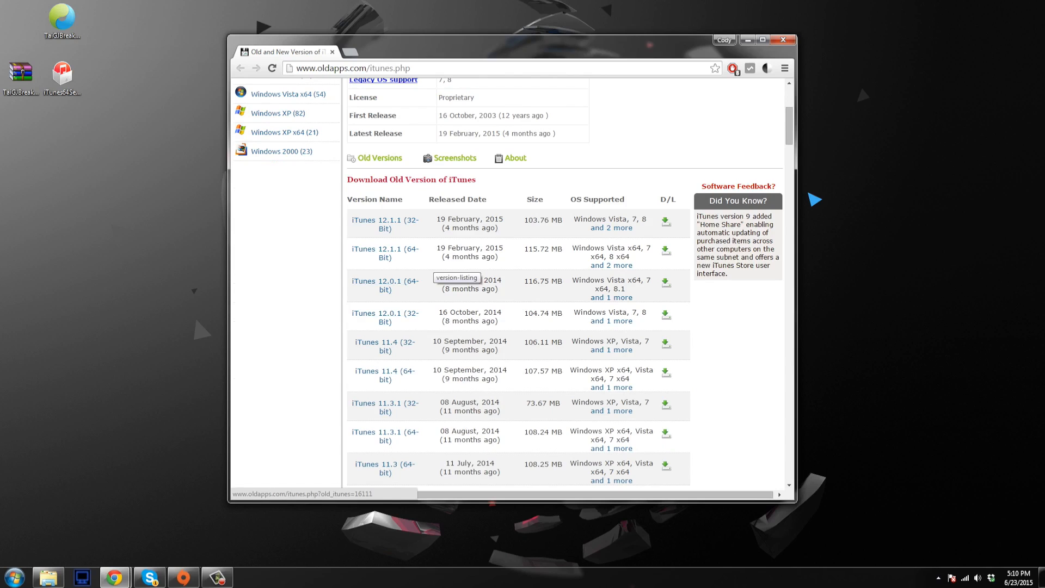
click(783, 39)
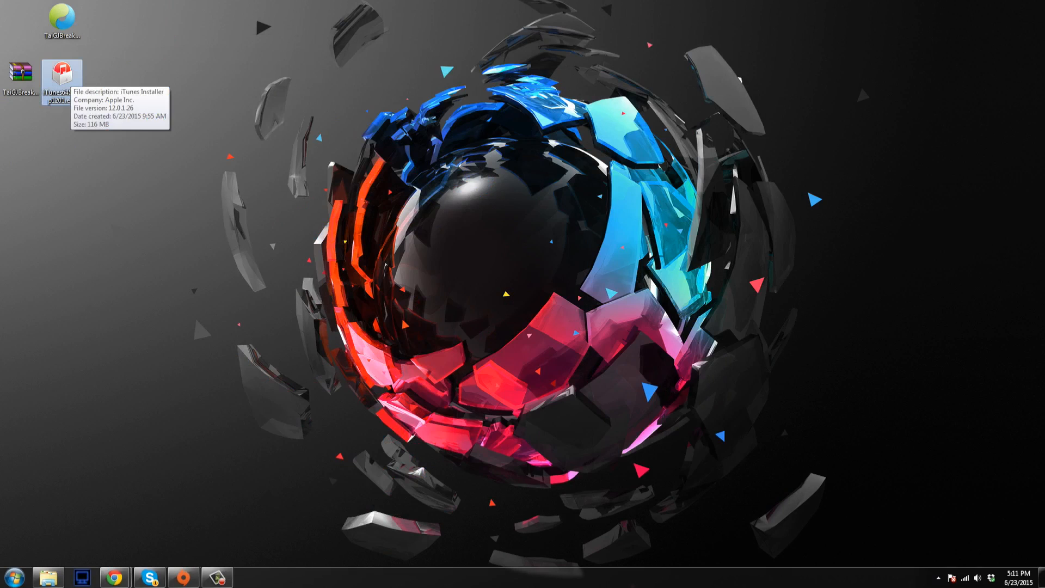
- Run iTunes64Setup from the desktop and install with default options until finished, launching iTunes
double_click(63, 72)
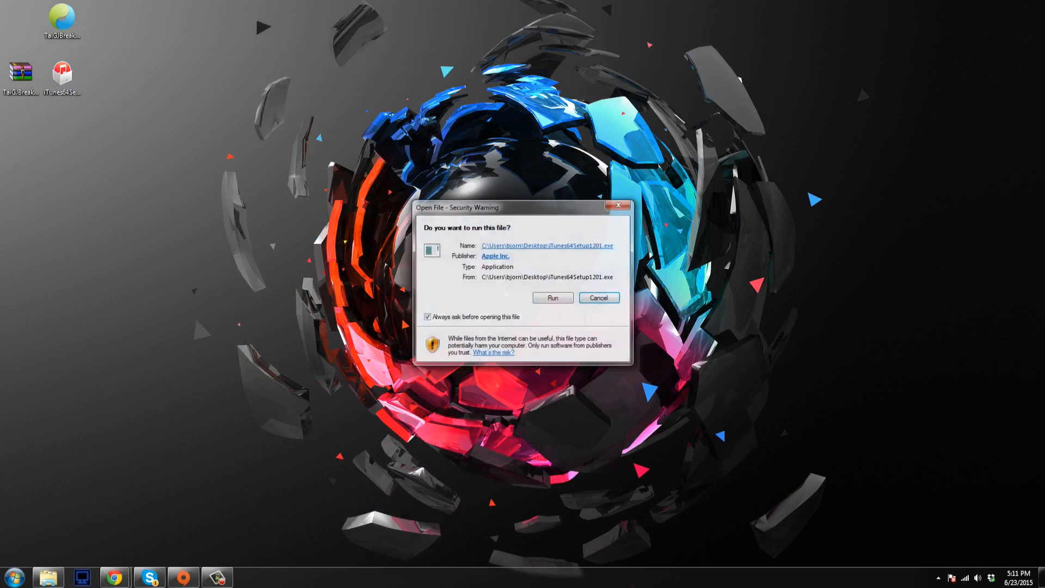
click(551, 297)
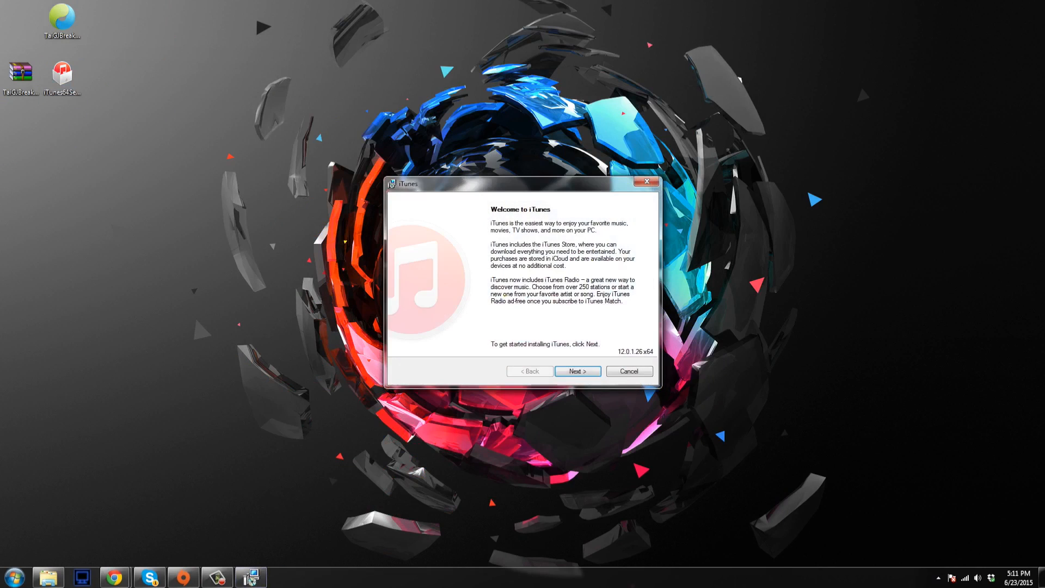
click(577, 370)
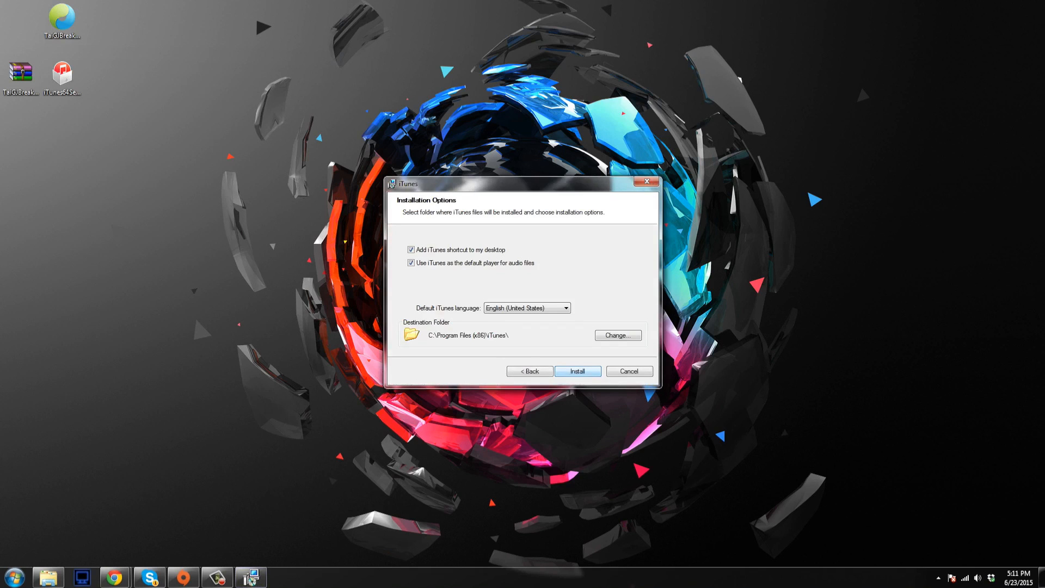
click(577, 371)
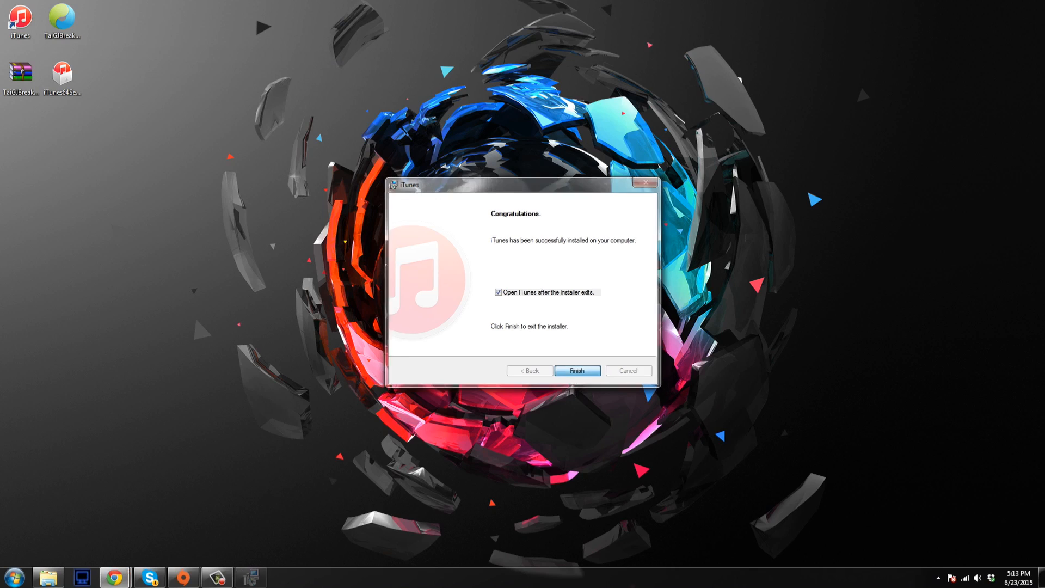
click(575, 370)
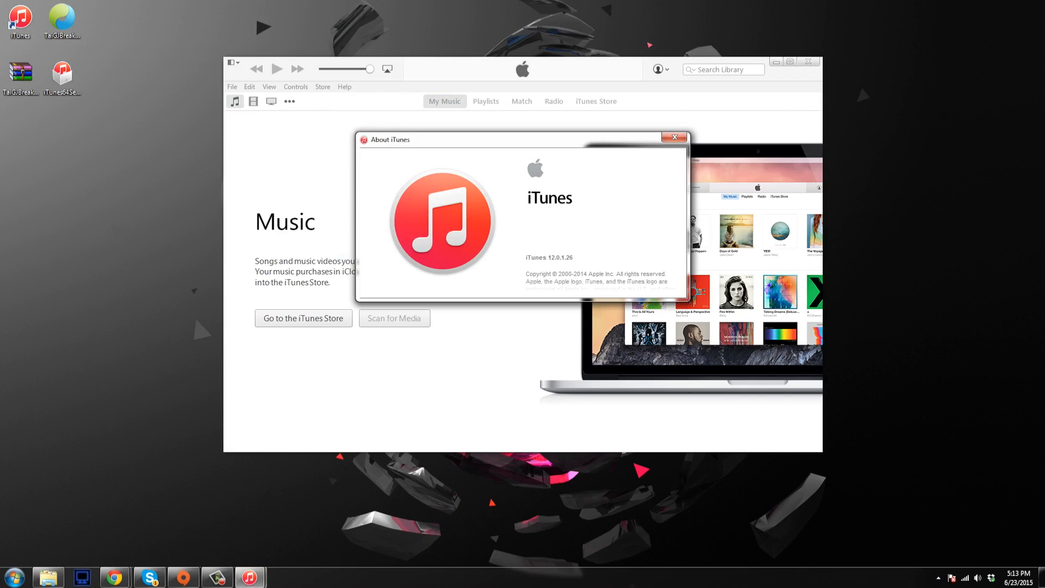
- Dismiss the About window reading iTunes 12.0.1.26, returning to the empty Music library
click(673, 137)
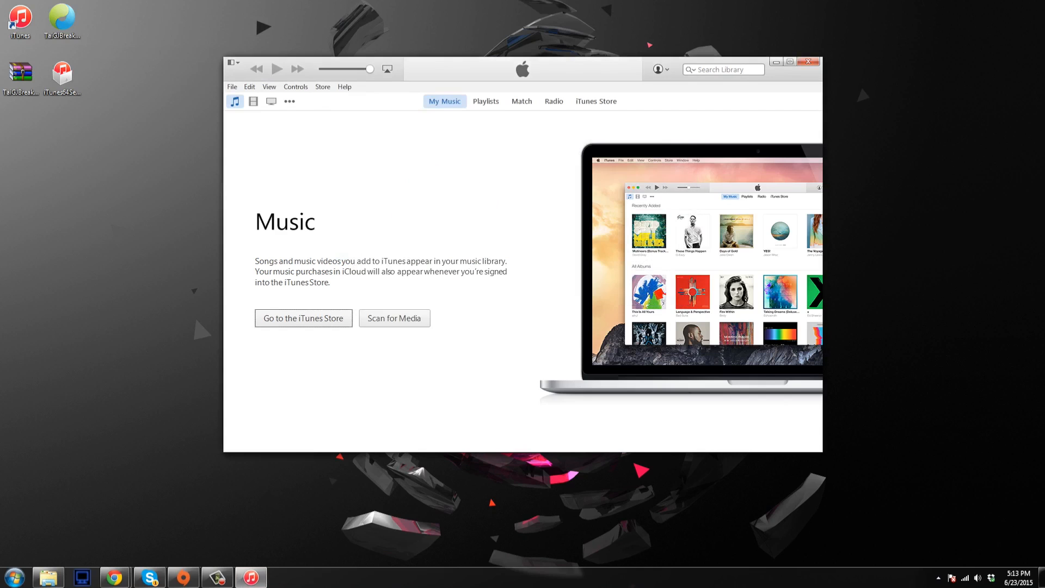